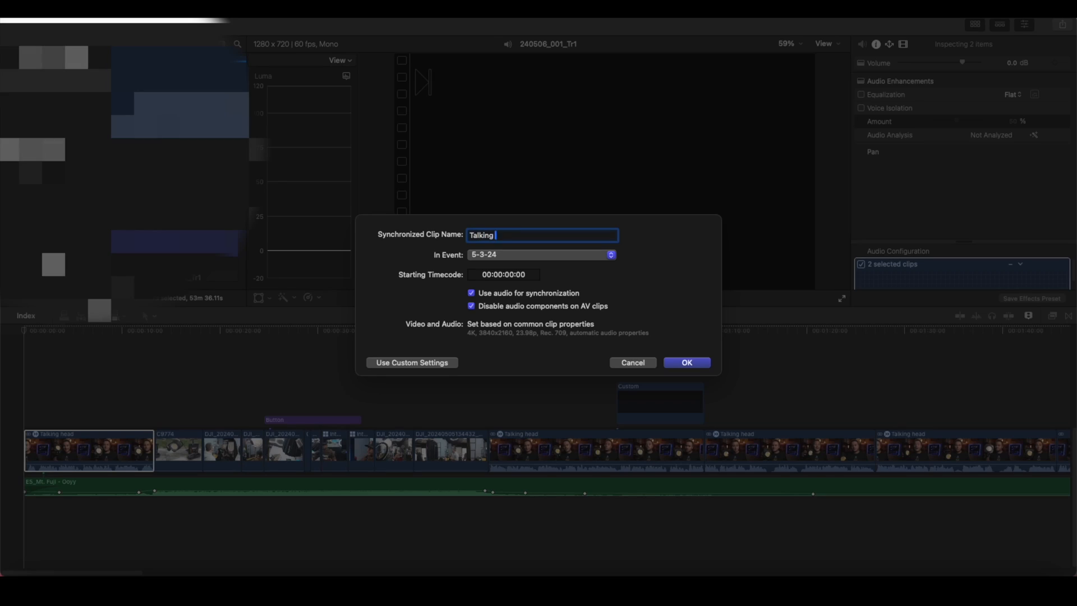
- Finish naming the synchronized clip Talking Head with audio sync and confirm it
{"action": "type", "text": "Head"}
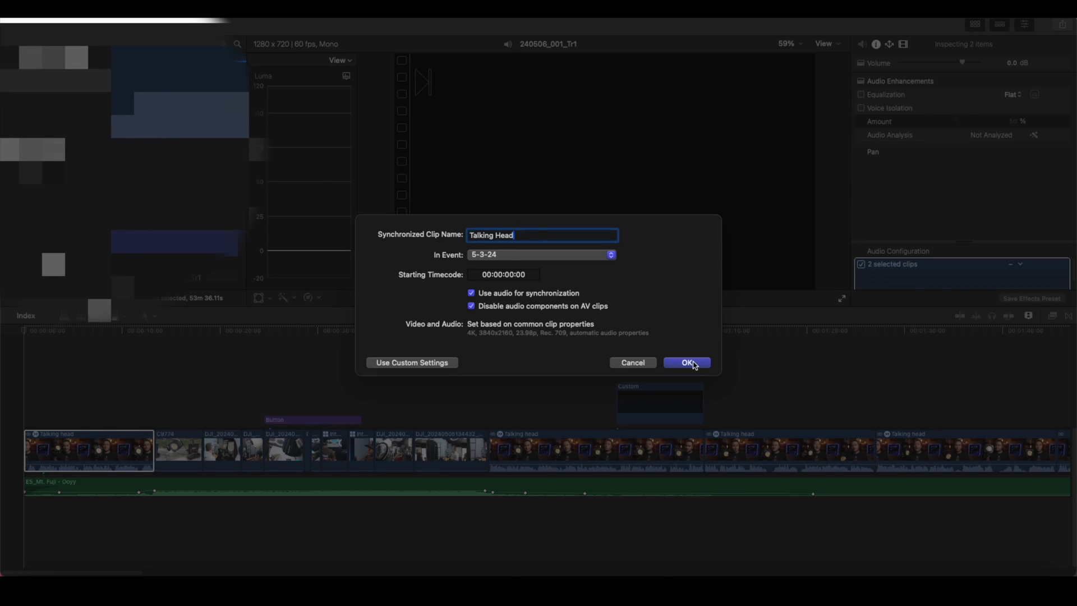
{"action": "left_click", "coordinate": [687, 363]}
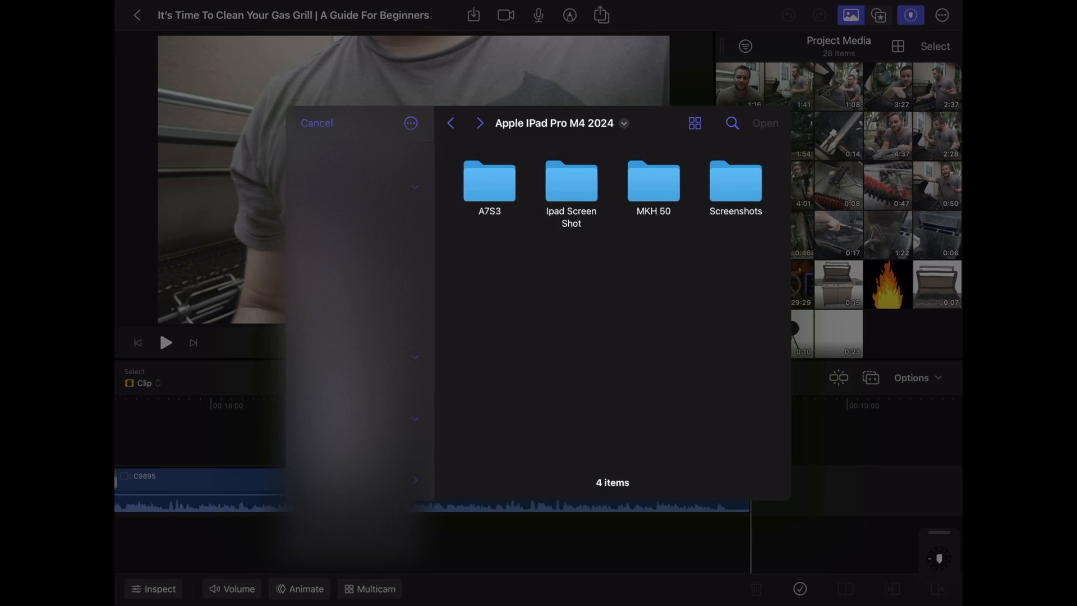
- Import a clip from Files and start a new multicam from two project clips
{"action": "double_click", "coordinate": [653, 182]}
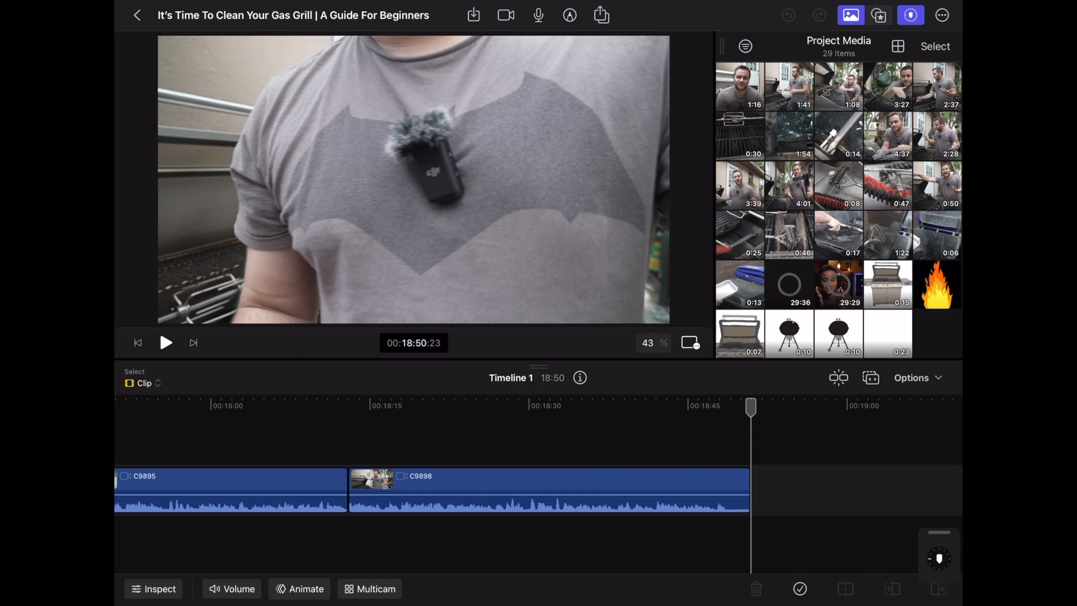
{"action": "left_click", "coordinate": [369, 589]}
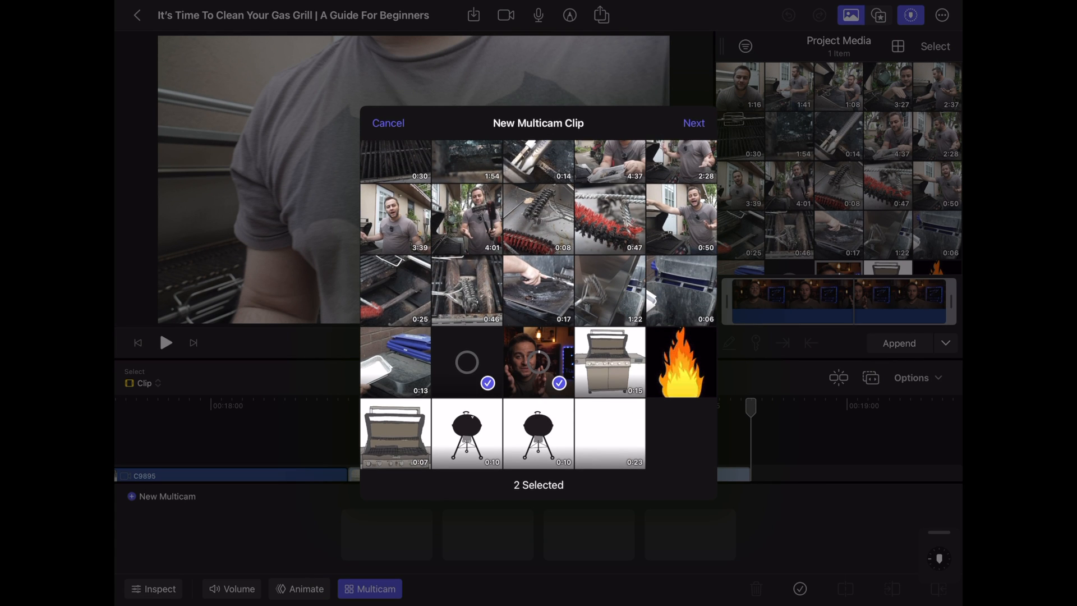
{"action": "left_click", "coordinate": [694, 123]}
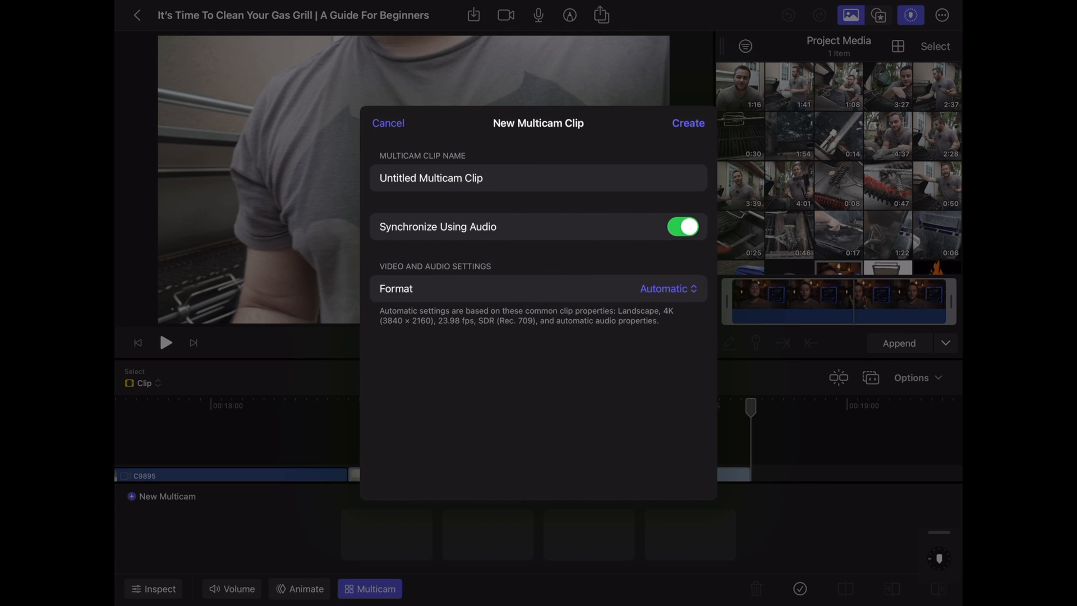
- Name the multicam Talking Head, keep Format Automatic, and create it
{"action": "type", "text": "Talking H"}
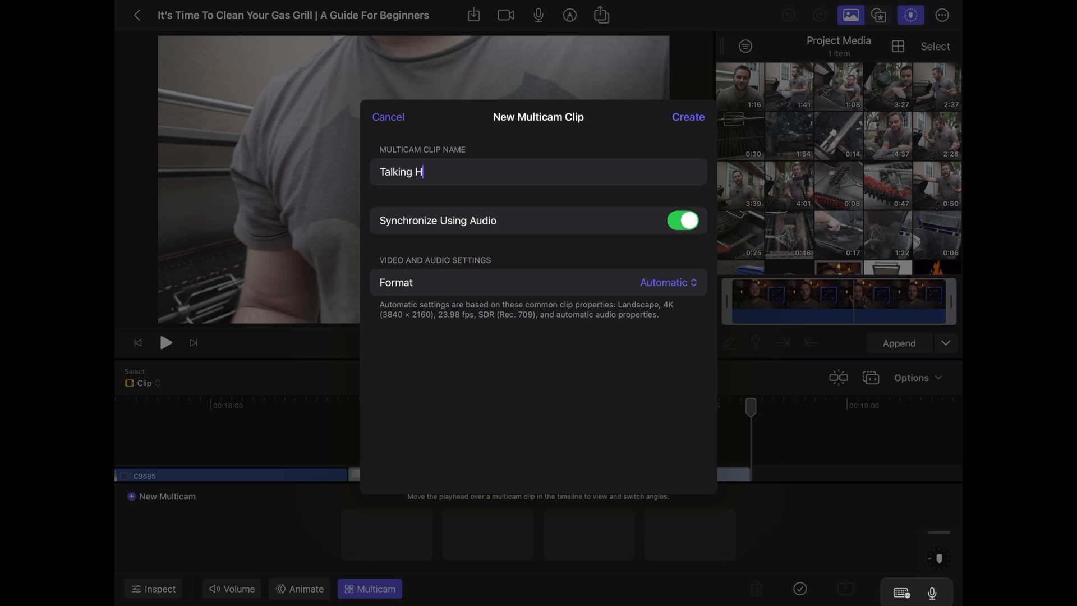
{"action": "left_click", "coordinate": [663, 283]}
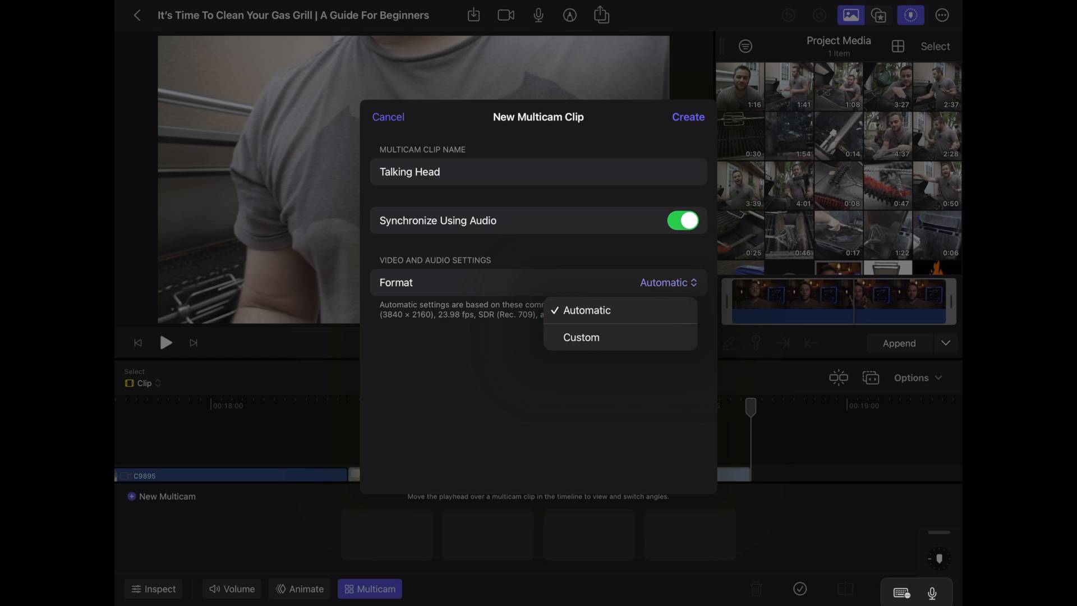
{"action": "left_click", "coordinate": [688, 117]}
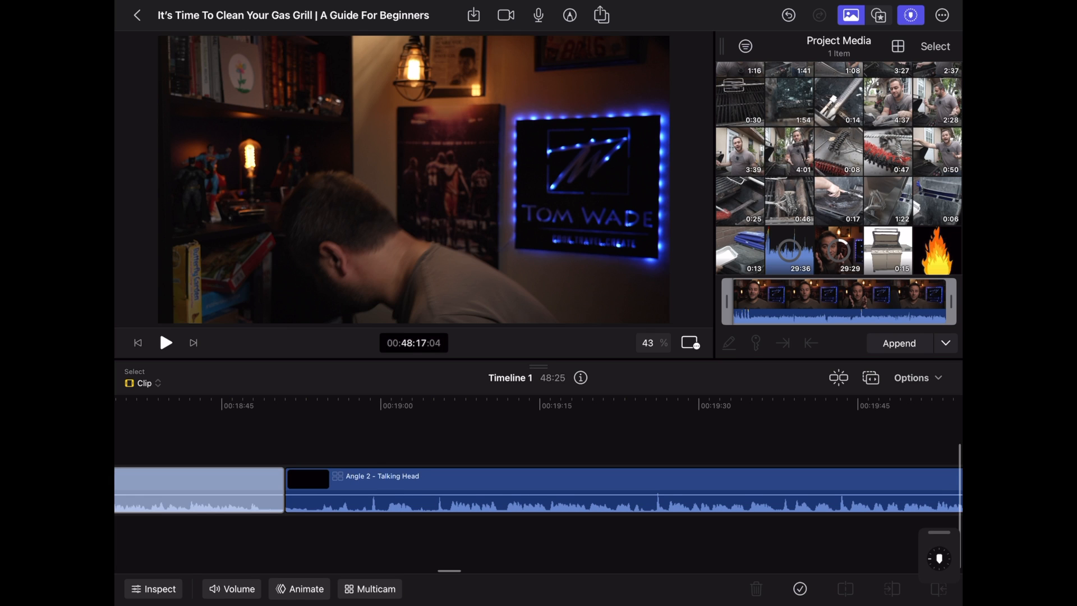
- Play and pause the Talking Head multicam clip, then show its camera angles
{"action": "left_click", "coordinate": [165, 343]}
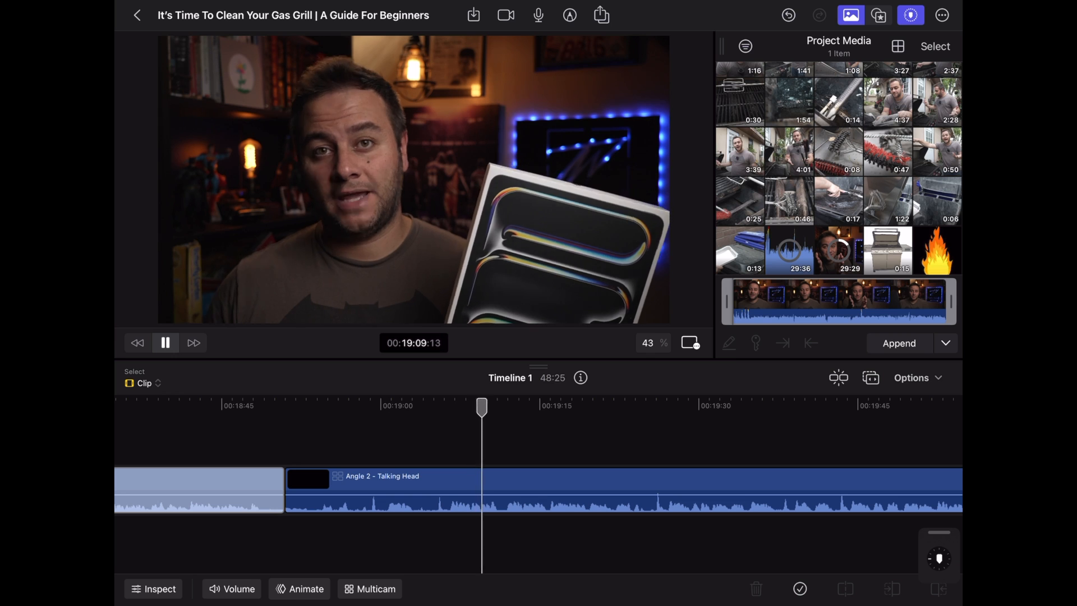
{"action": "left_click", "coordinate": [166, 343]}
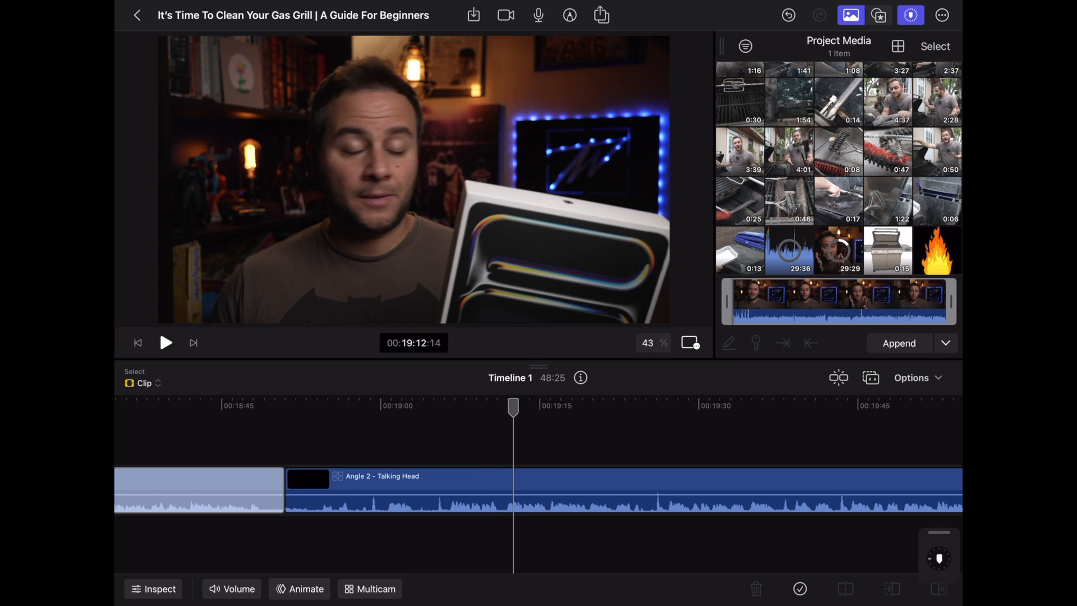
{"action": "left_click", "coordinate": [369, 589]}
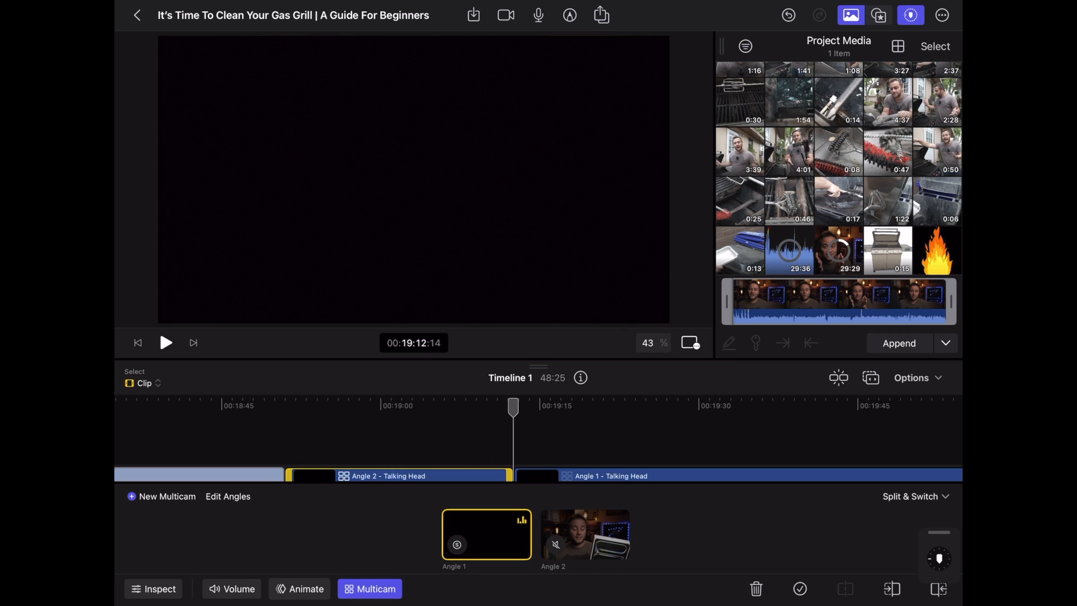
- Switch the clip to Angle 2 and hide the angle viewer
{"action": "left_click", "coordinate": [585, 534]}
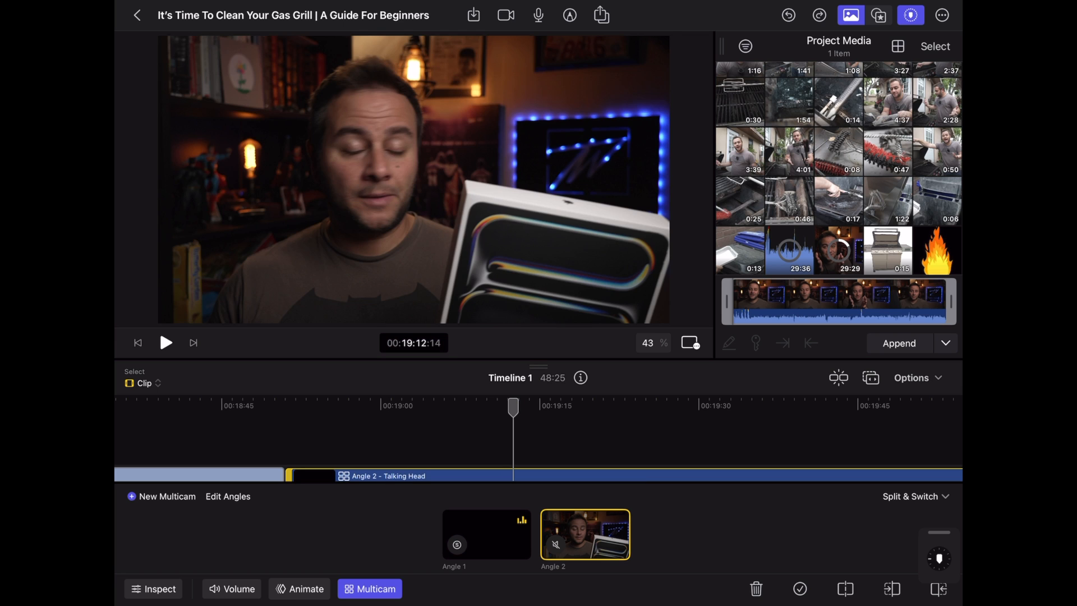
{"action": "left_click", "coordinate": [369, 589]}
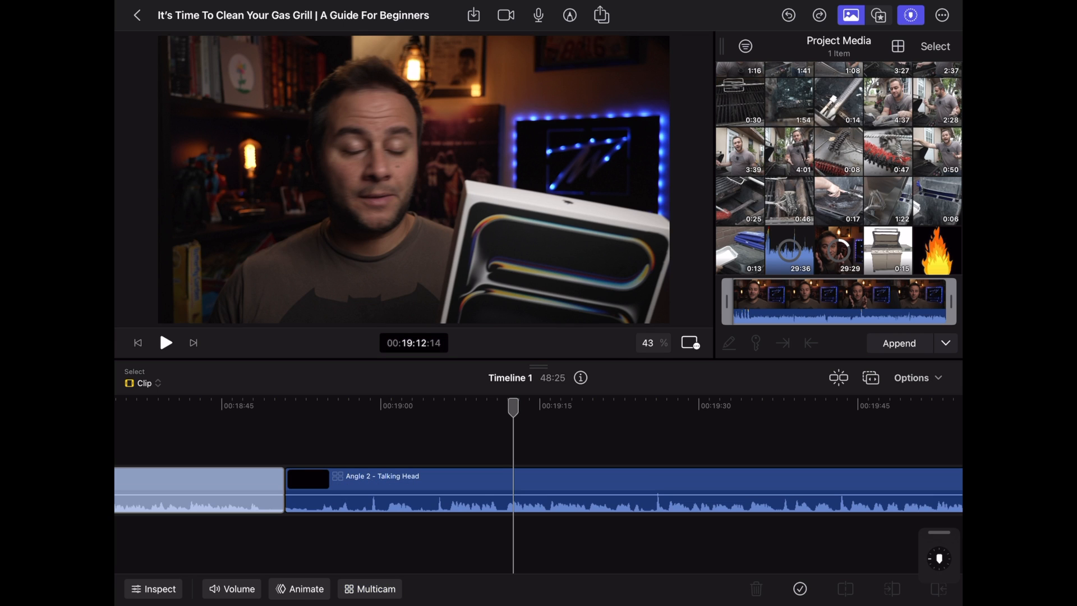
{"action": "left_click", "coordinate": [165, 343]}
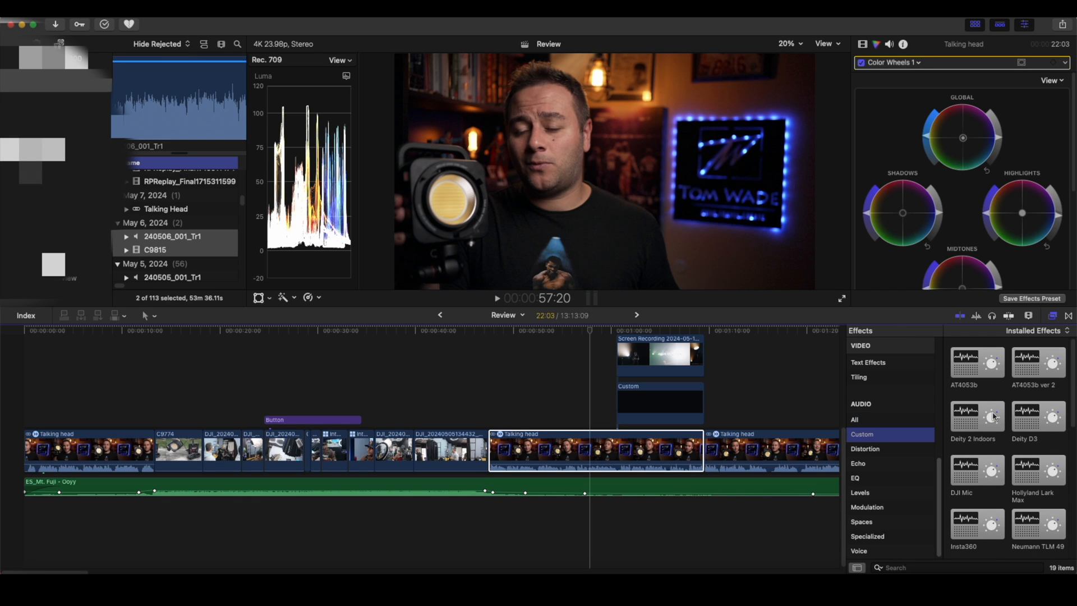
- Scroll the custom audio effects and choose the Sennheiser 416 Fat preset
{"action": "scroll", "scroll_direction": "down", "scroll_amount": 3}
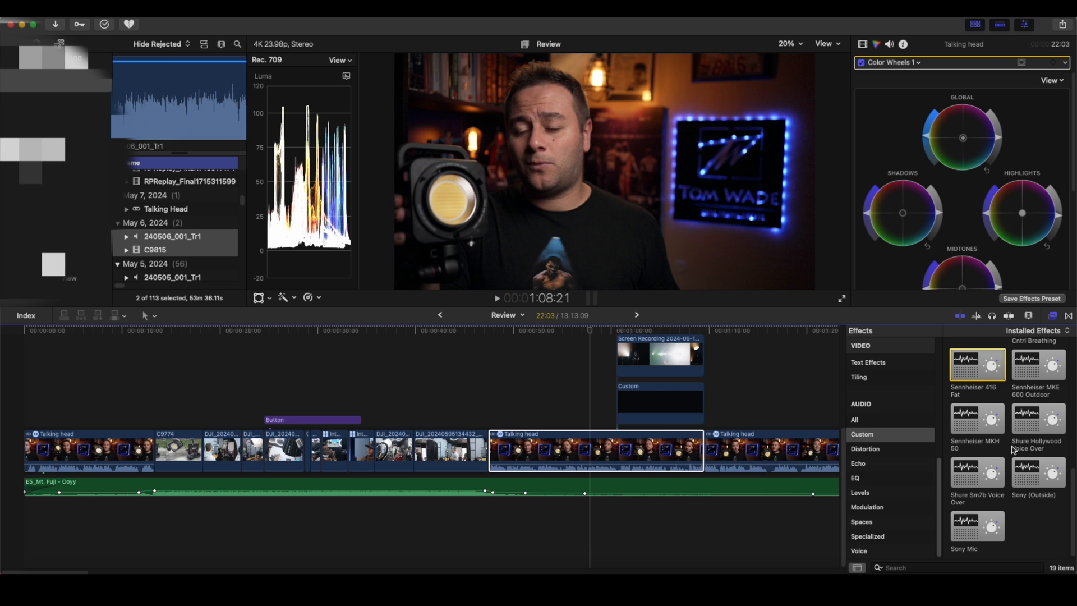
{"action": "left_click", "coordinate": [976, 418]}
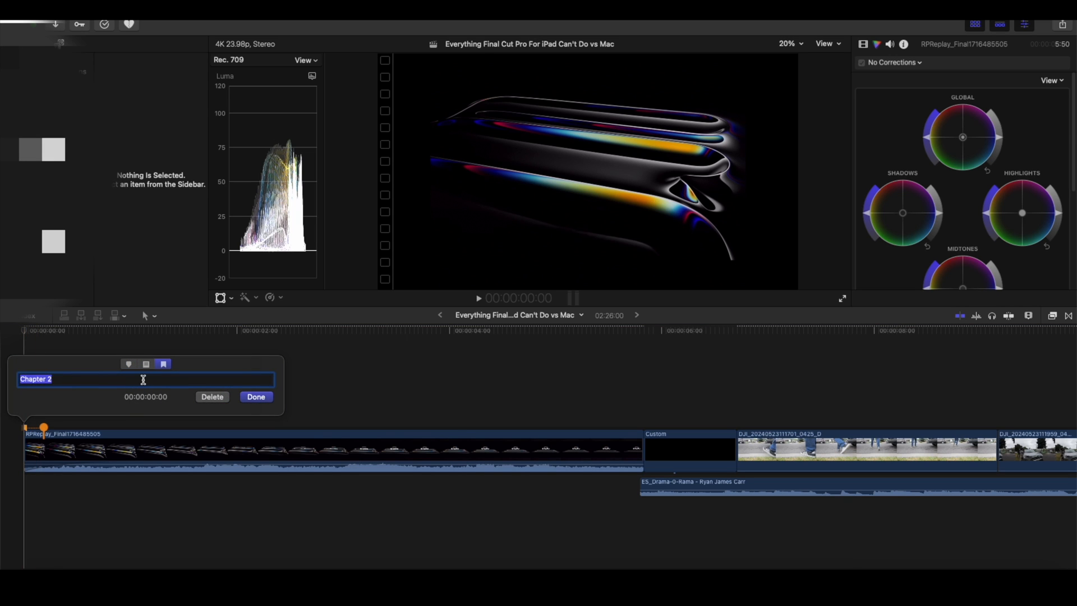
- Rename the timeline's first chapter marker from Chapter 2 to Intro
{"action": "type", "text": "Intro"}
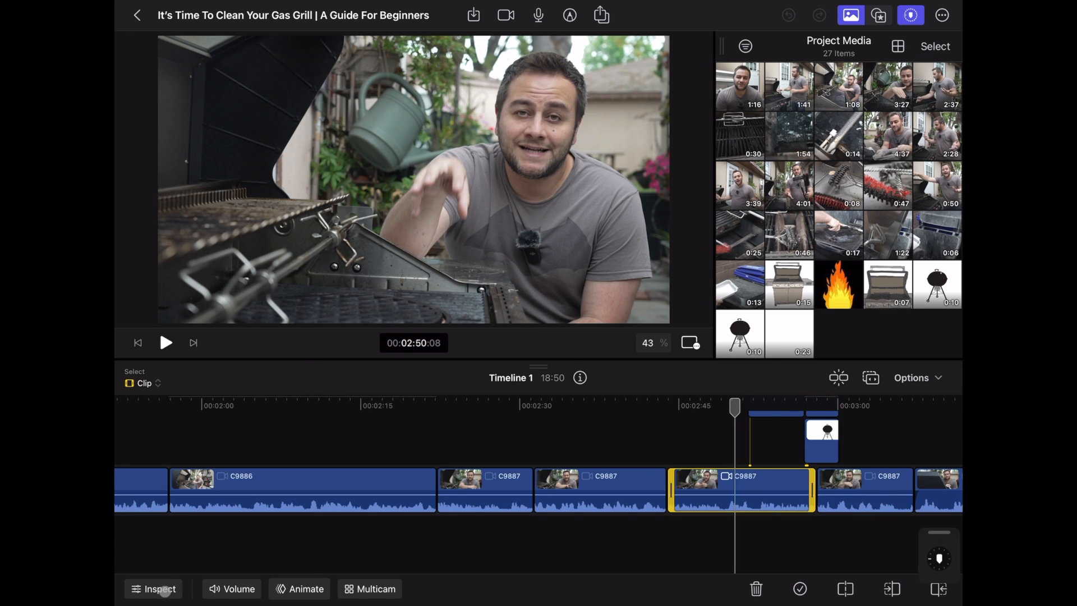
- Inspect clip C9887 and reach its audio More options
{"action": "left_click", "coordinate": [154, 589]}
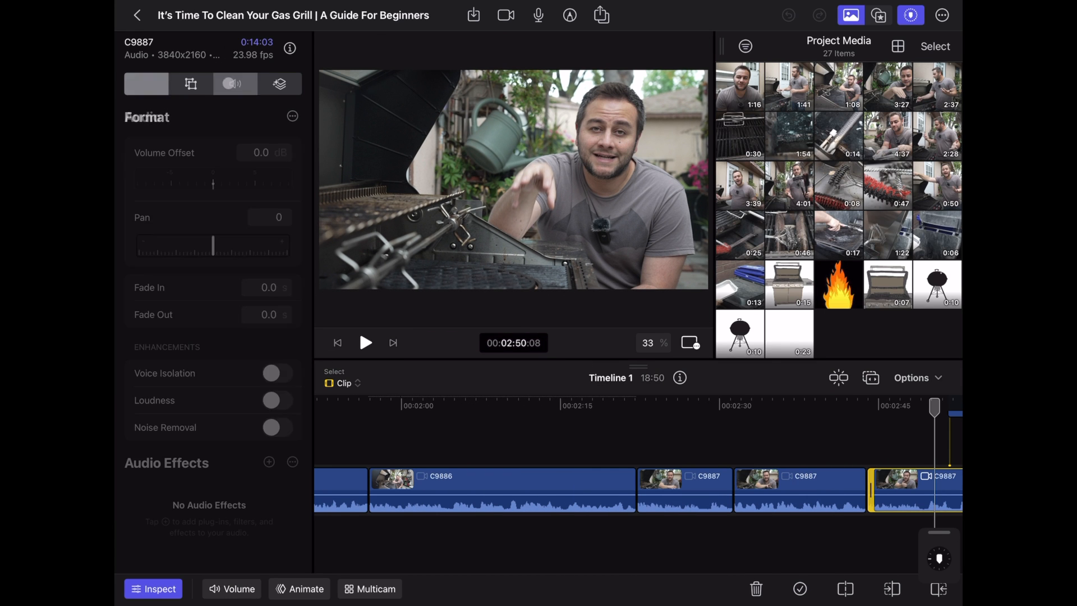
{"action": "left_click", "coordinate": [235, 84]}
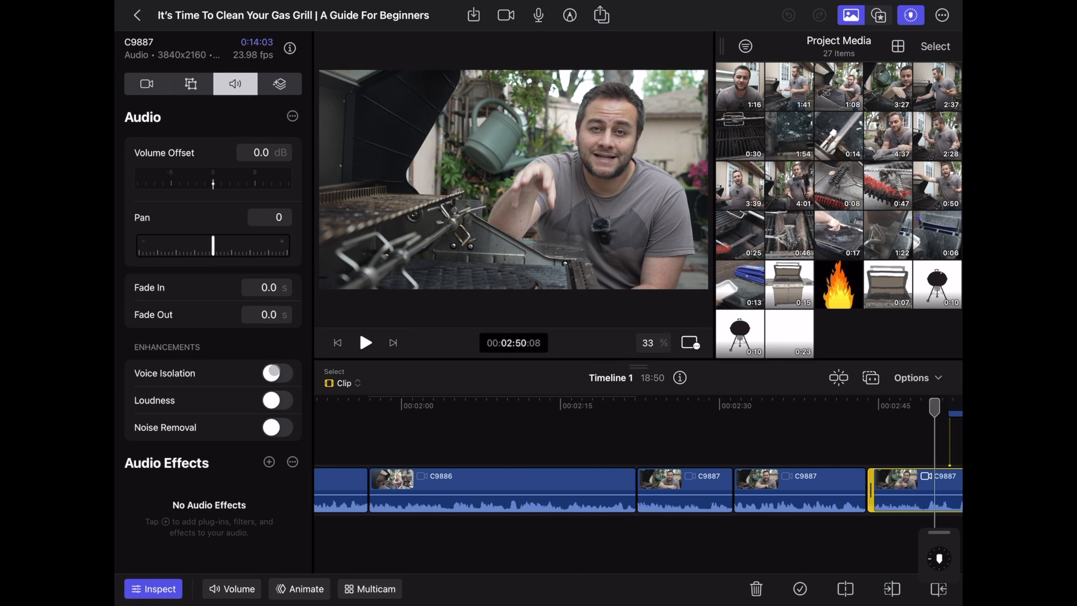
{"action": "left_click", "coordinate": [276, 372]}
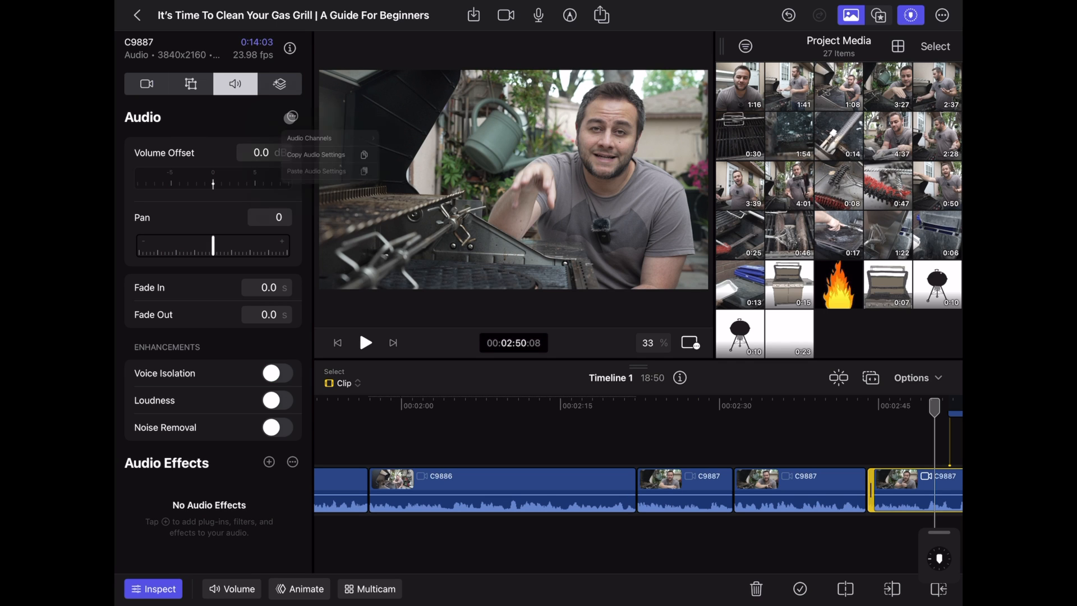
{"action": "left_click", "coordinate": [291, 118]}
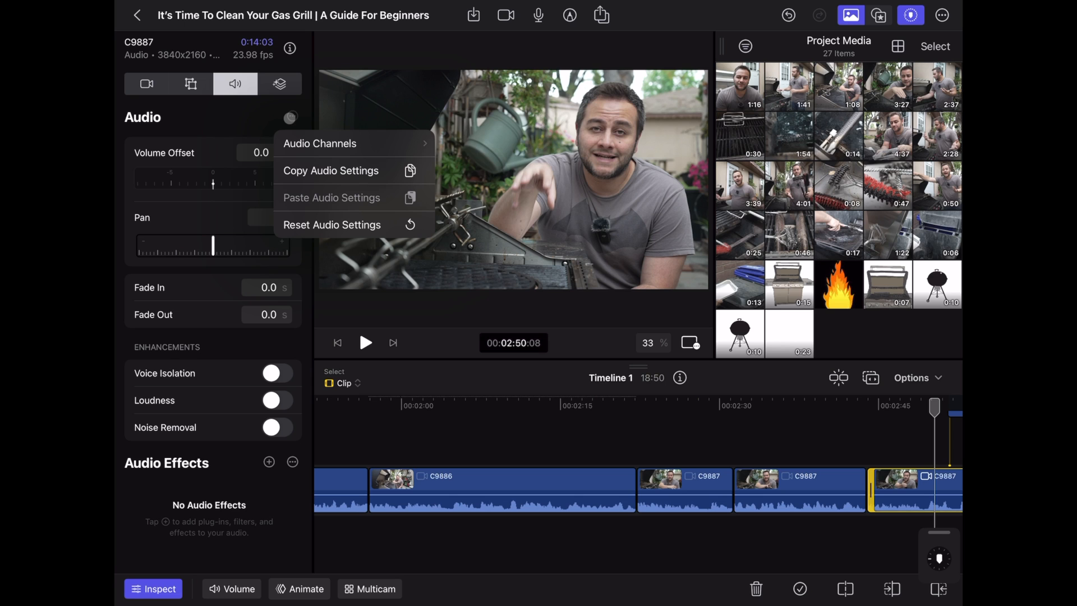
- Set C9887's audio channels to Dual Mono and its component to Mono 2
{"action": "left_click", "coordinate": [320, 143]}
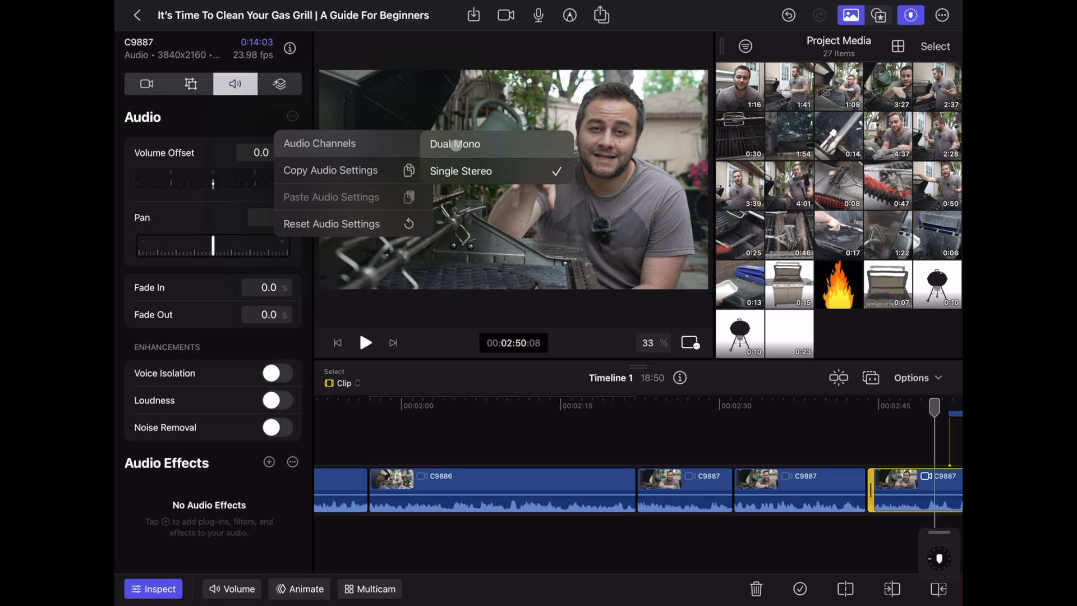
{"action": "left_click", "coordinate": [455, 144]}
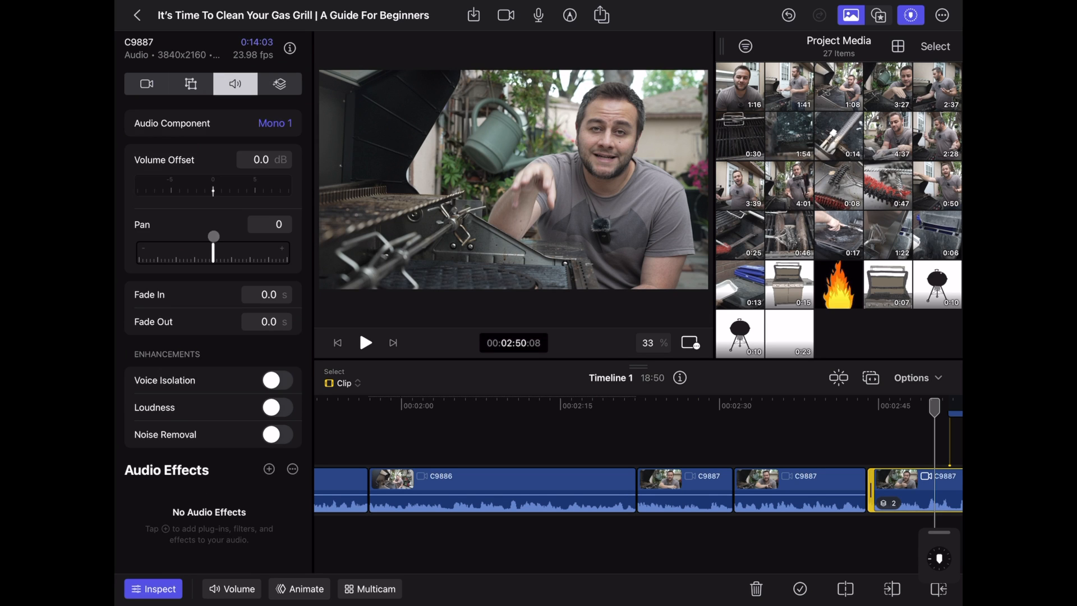
{"action": "left_click", "coordinate": [274, 123]}
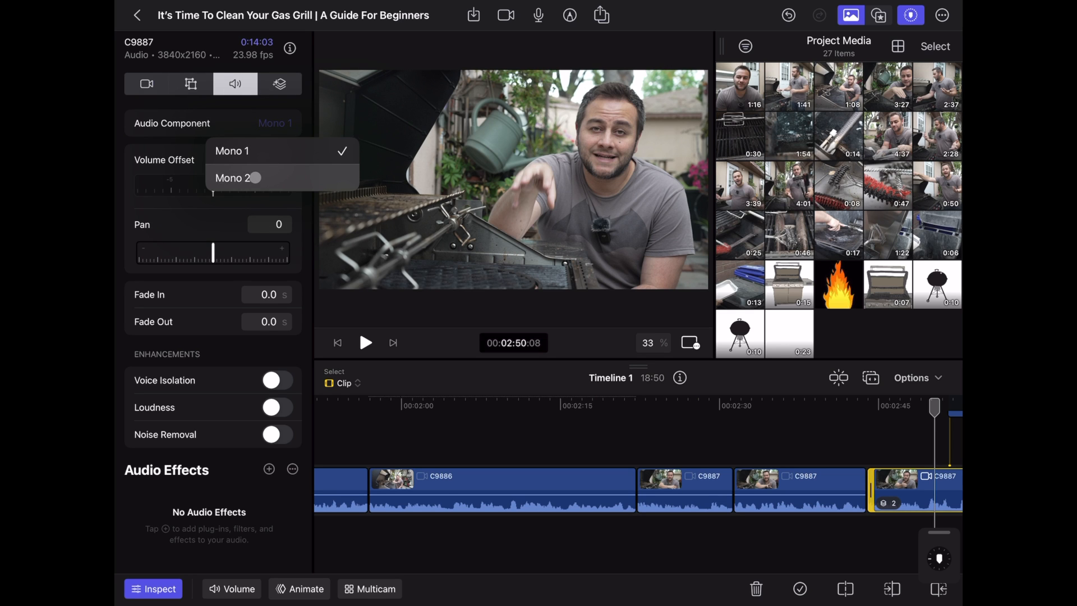
{"action": "left_click", "coordinate": [231, 150]}
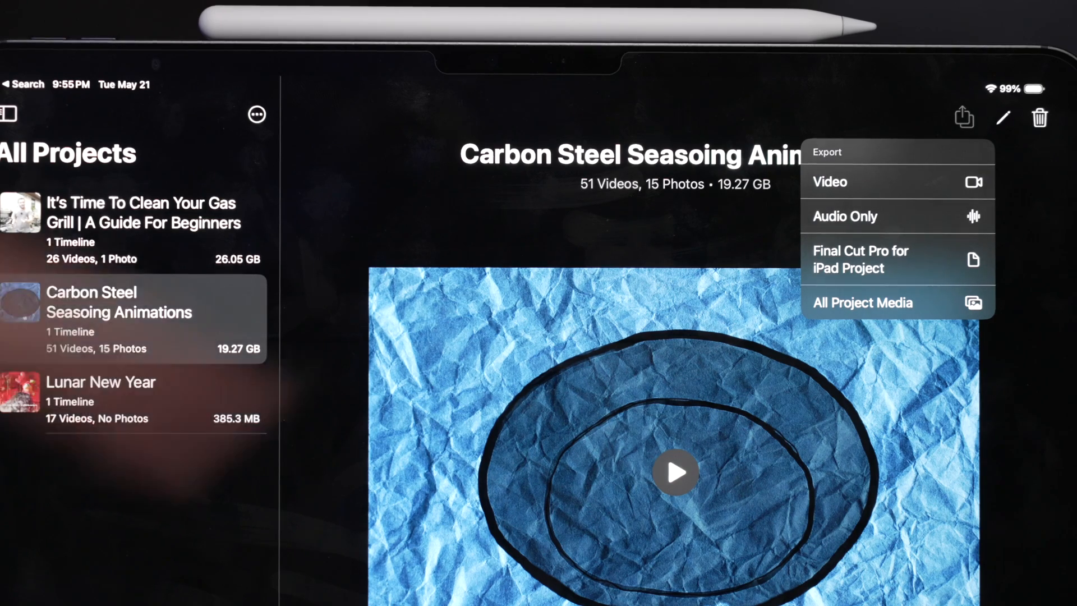
- Choose video export for the Carbon Steel Seasoning Animations project
{"action": "left_click", "coordinate": [830, 182]}
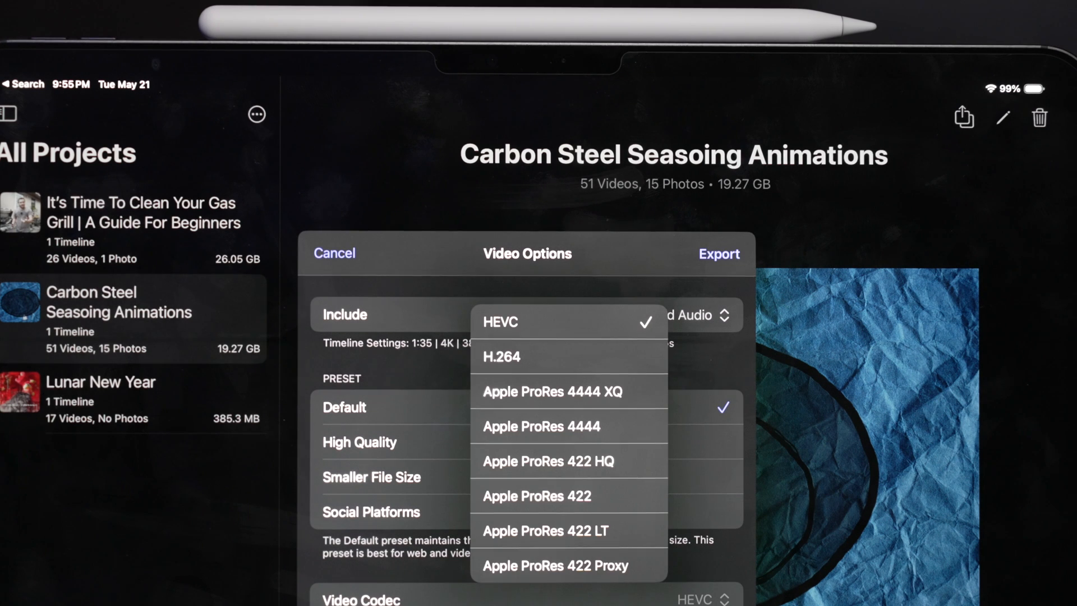